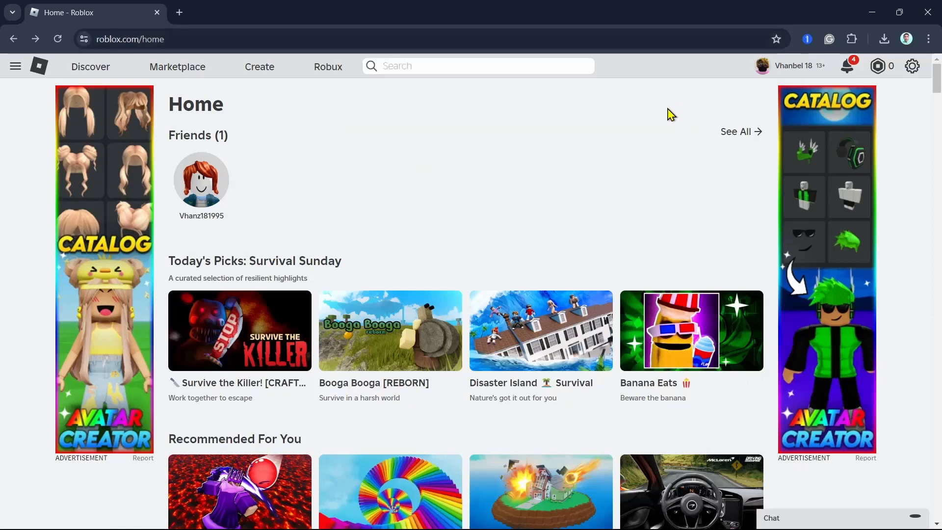
{"action": "mouse_move", "coordinate": [653, 141]}
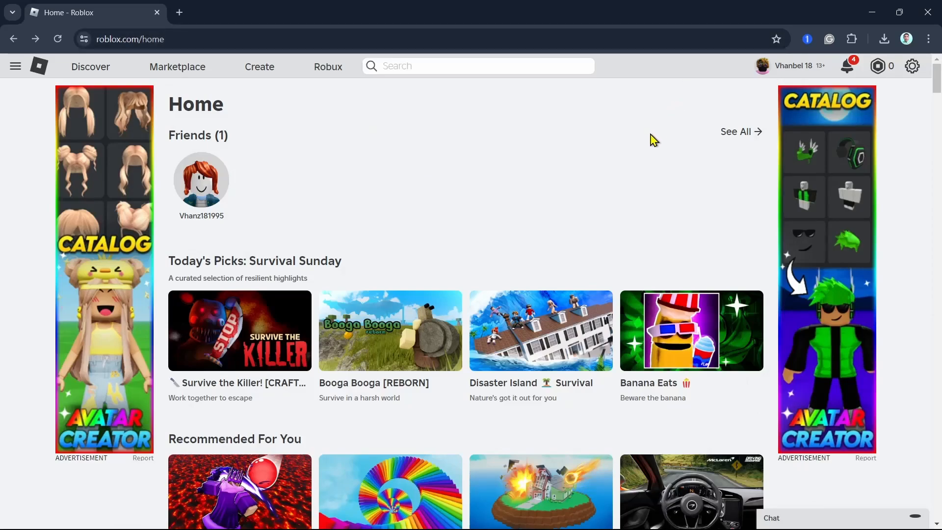
{"action": "mouse_move", "coordinate": [651, 139]}
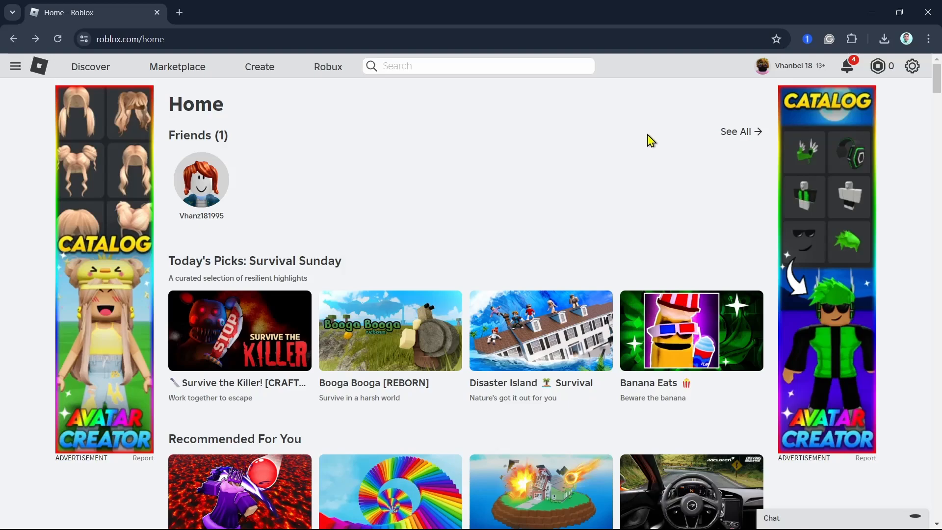
{"action": "mouse_move", "coordinate": [637, 140]}
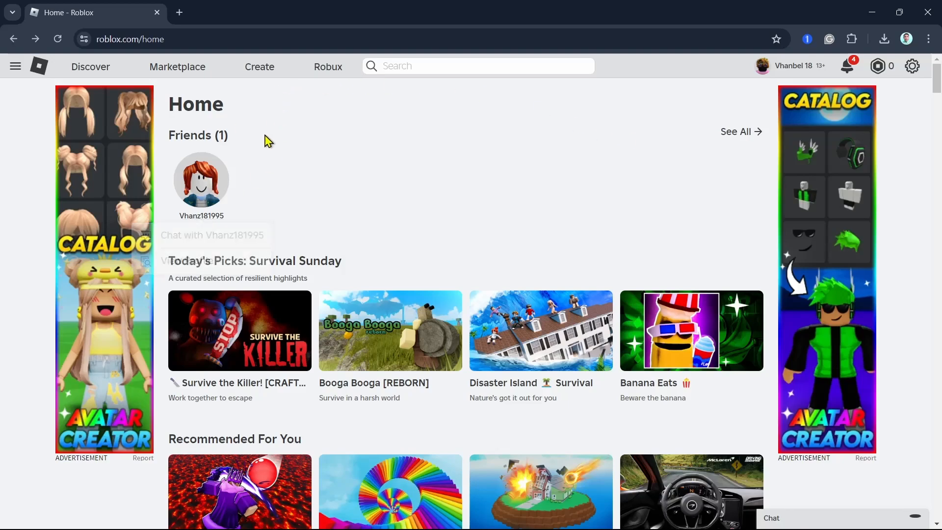
{"action": "mouse_move", "coordinate": [574, 207]}
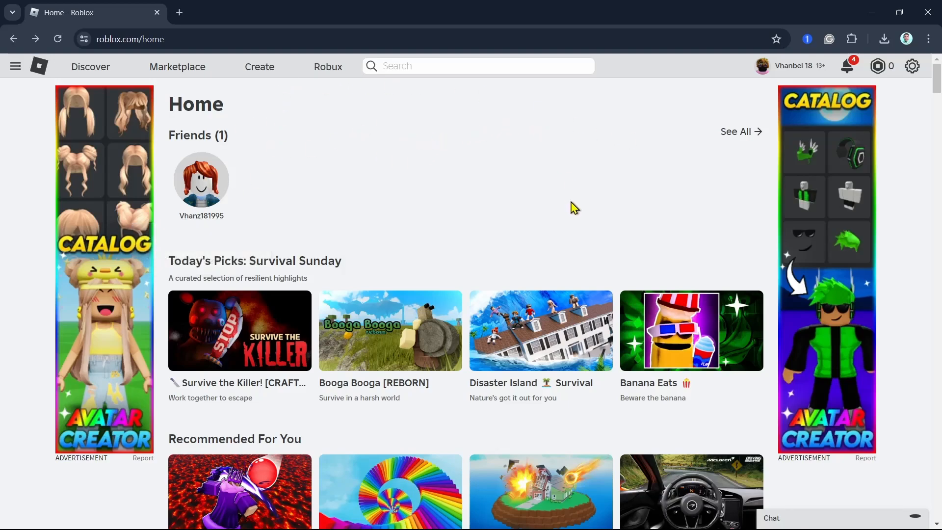
Find and open the FREE UGC Epic Rap Battles experience page
{"action": "scroll", "scroll_direction": "down", "scroll_amount": 3}
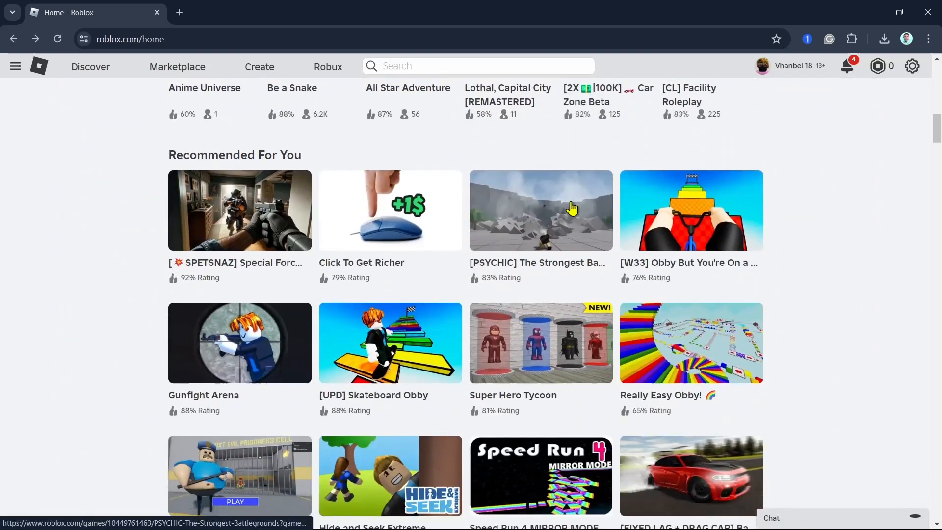
{"action": "scroll", "scroll_direction": "down", "scroll_amount": 3}
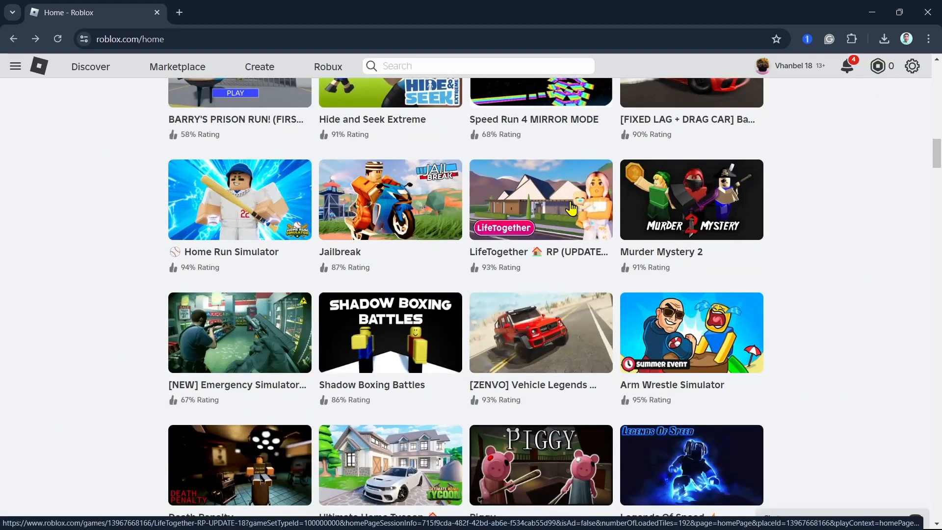
{"action": "scroll", "scroll_direction": "down", "scroll_amount": 3}
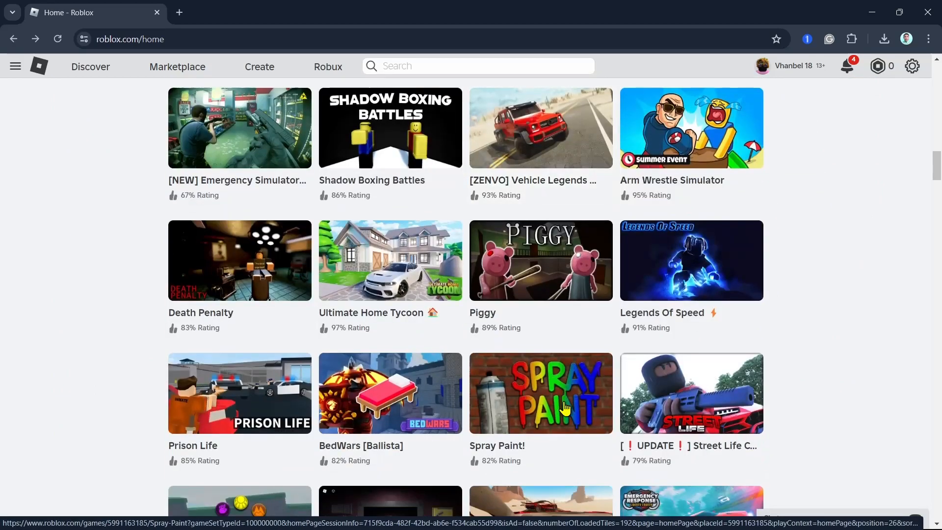
{"action": "scroll", "scroll_direction": "down", "scroll_amount": 3}
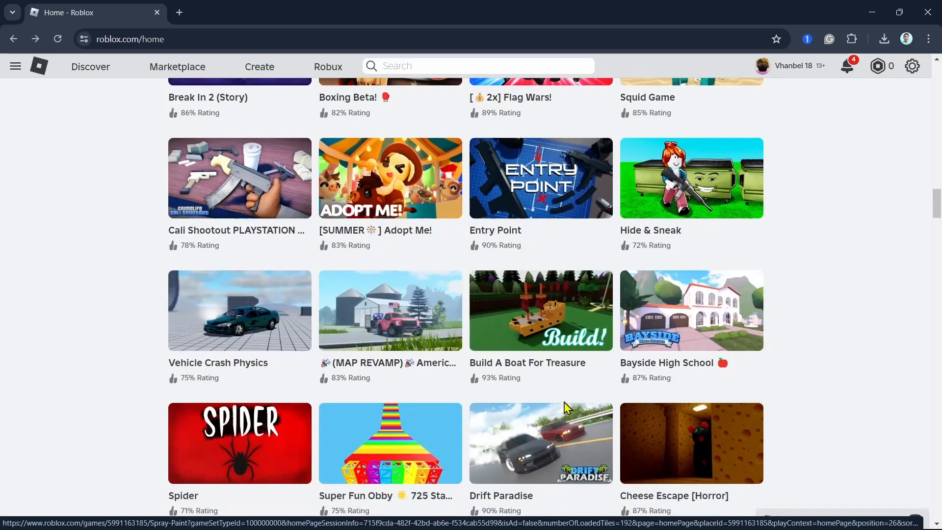
{"action": "scroll", "scroll_direction": "down", "scroll_amount": 3}
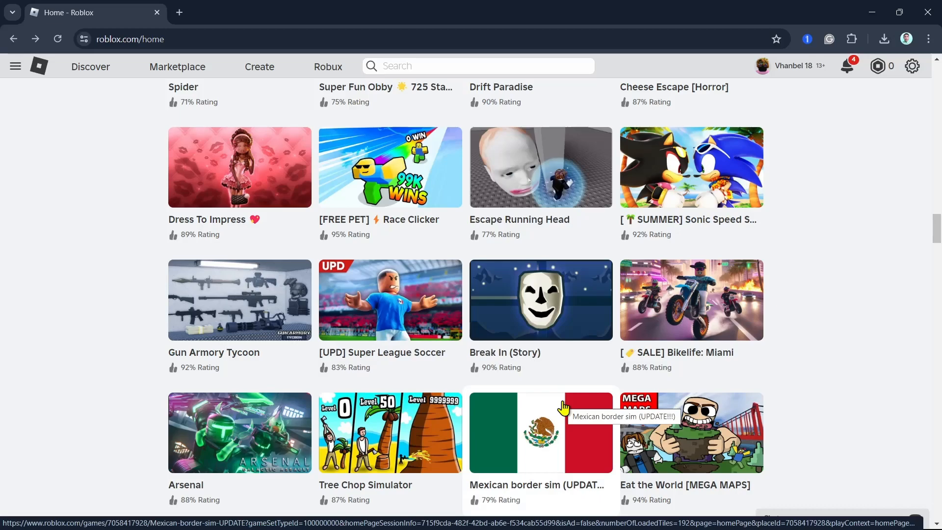
{"action": "scroll", "scroll_direction": "down", "scroll_amount": 3}
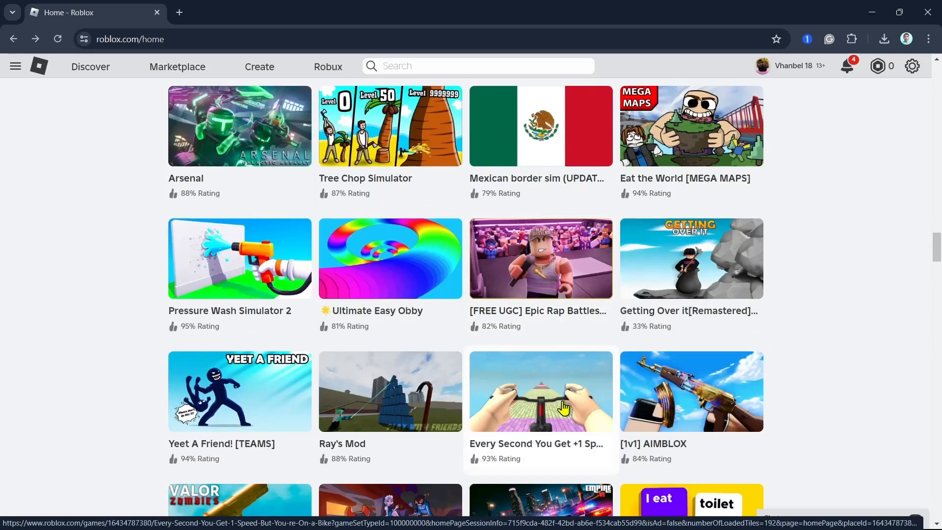
{"action": "mouse_move", "coordinate": [541, 286]}
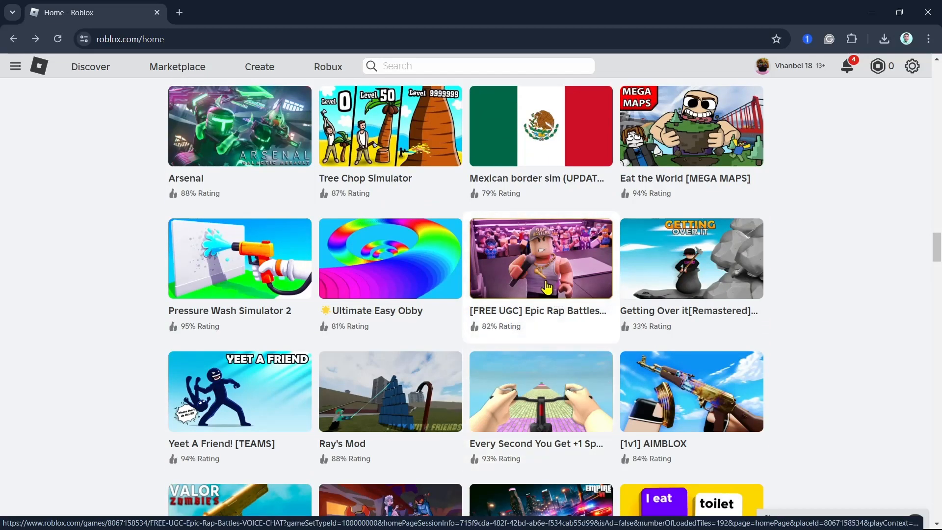
{"action": "left_click", "coordinate": [540, 259]}
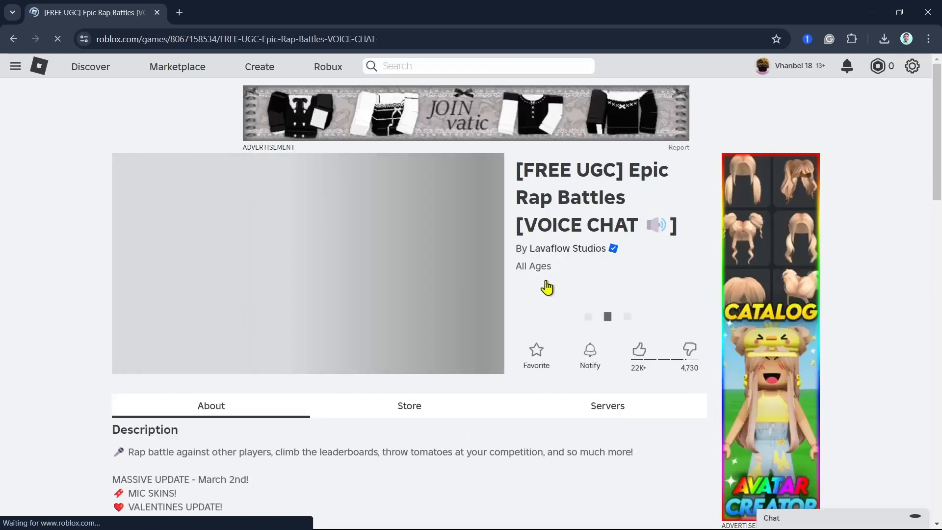
Show the experience's Servers section with private and public server listings
{"action": "scroll", "scroll_direction": "down", "scroll_amount": 3}
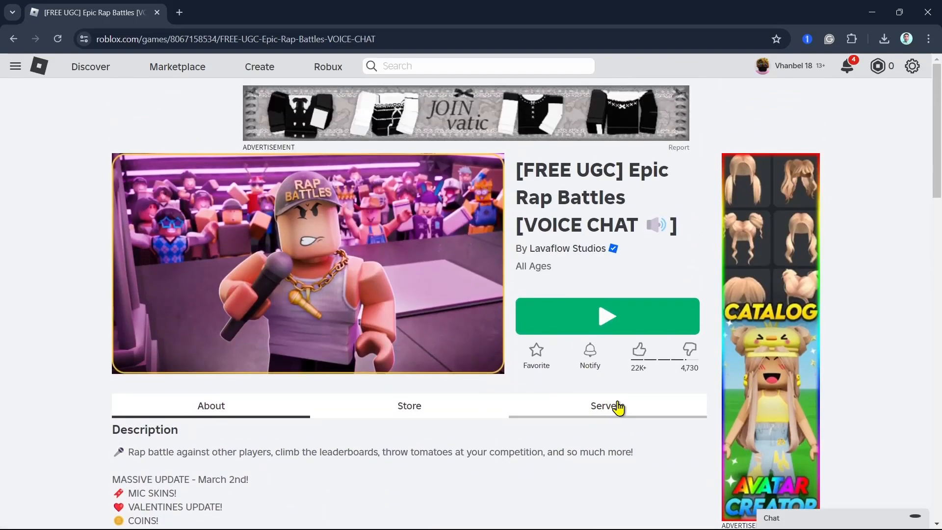
{"action": "left_click", "coordinate": [607, 406]}
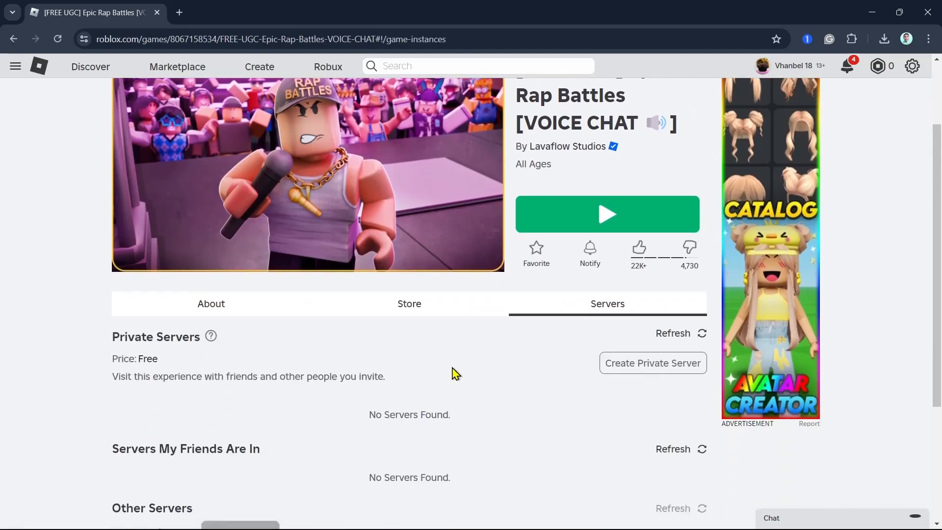
{"action": "scroll", "scroll_direction": "down", "scroll_amount": 3}
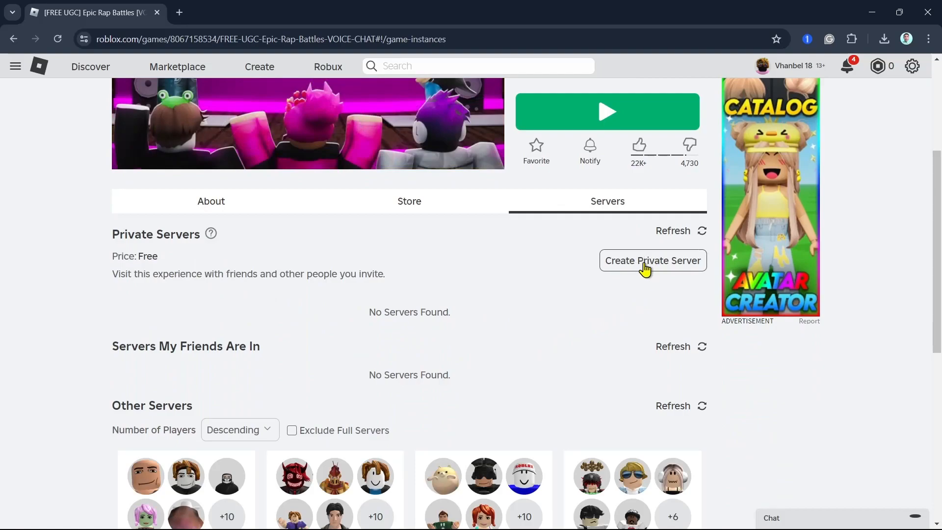
Buy a free private server named 'Quick How To' for Epic Rap Battles
{"action": "left_click", "coordinate": [652, 260]}
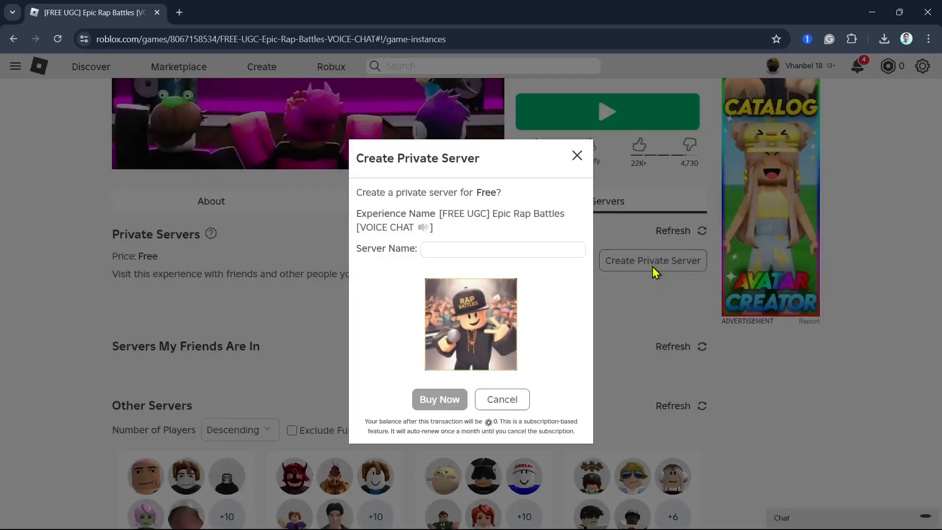
{"action": "left_click", "coordinate": [503, 249]}
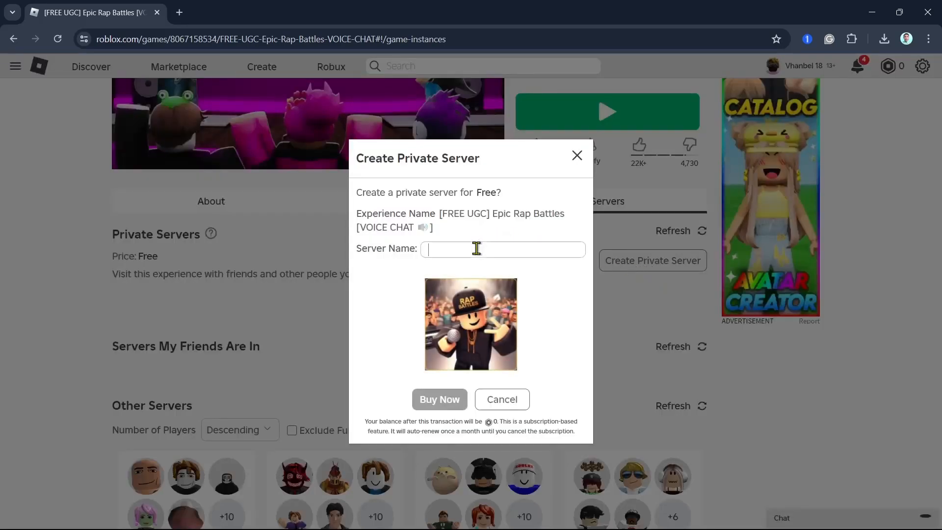
{"action": "type", "text": "Quick"}
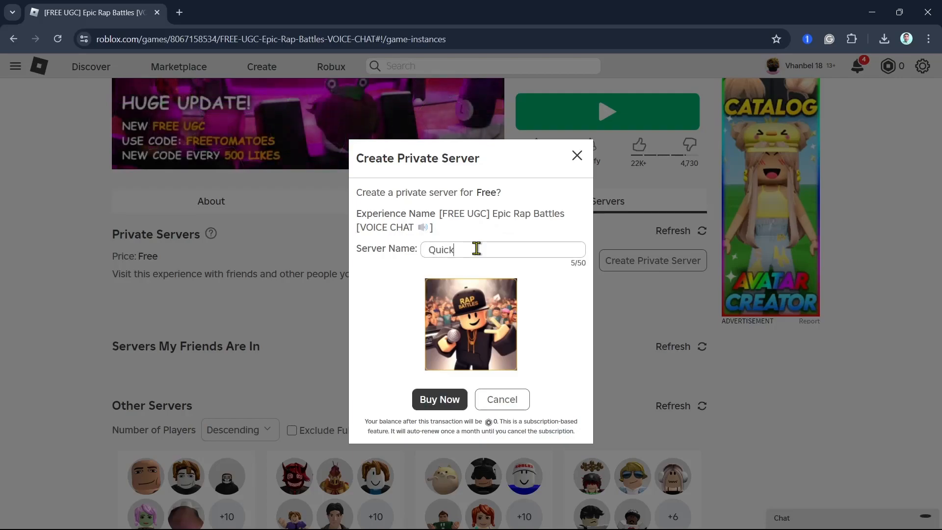
{"action": "type", "text": "How"}
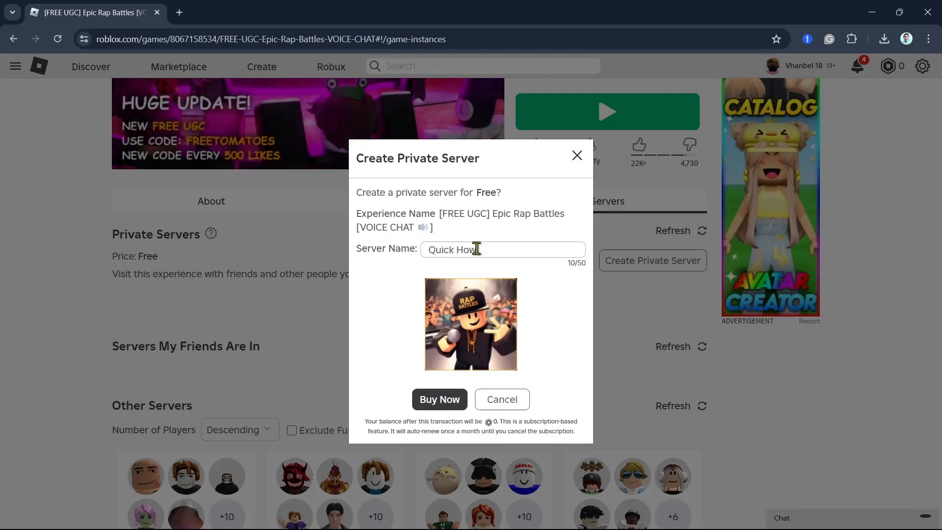
{"action": "type", "text": "To"}
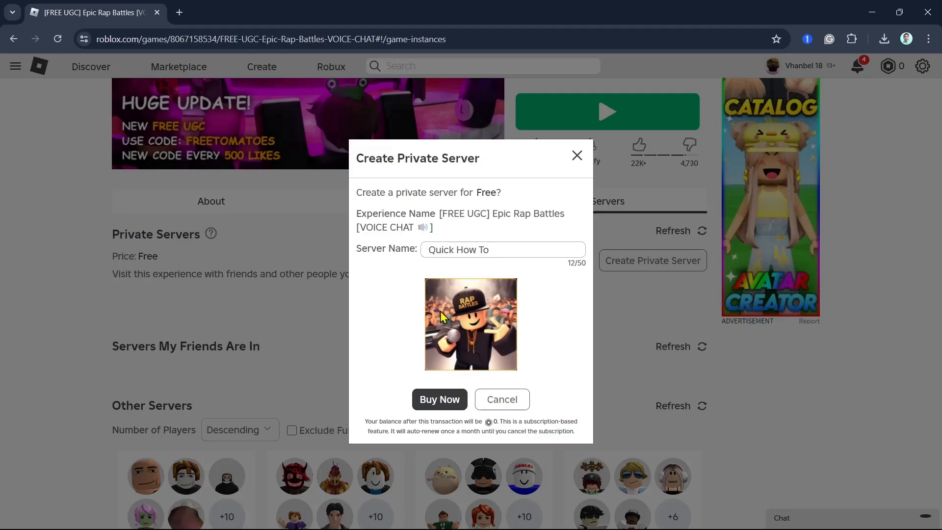
{"action": "left_click", "coordinate": [440, 399]}
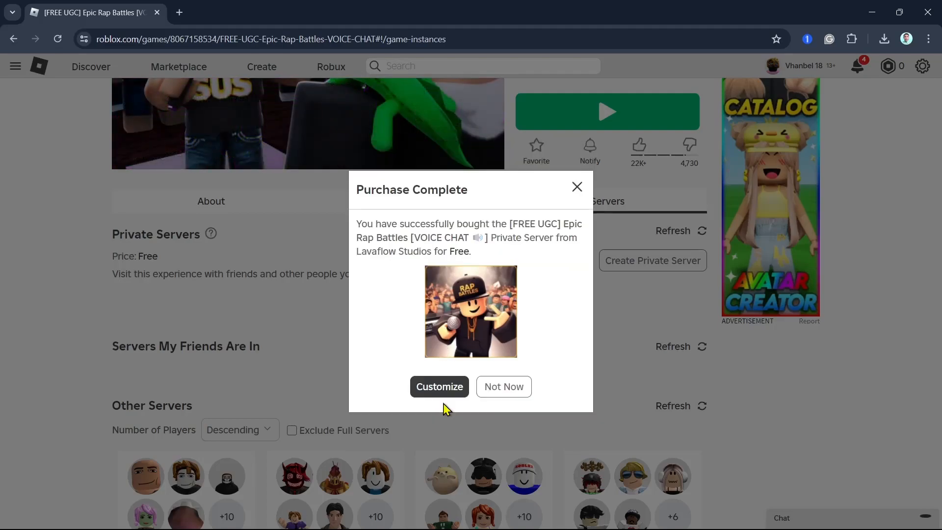
Open the Quick How To server's configuration page with Allow Joining enabled
{"action": "left_click", "coordinate": [438, 386]}
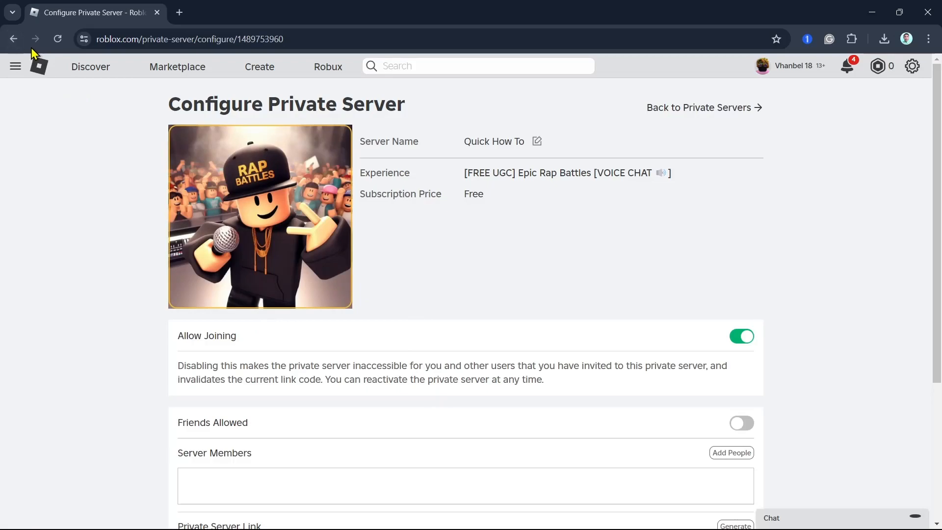
{"action": "scroll", "scroll_direction": "down", "scroll_amount": 3}
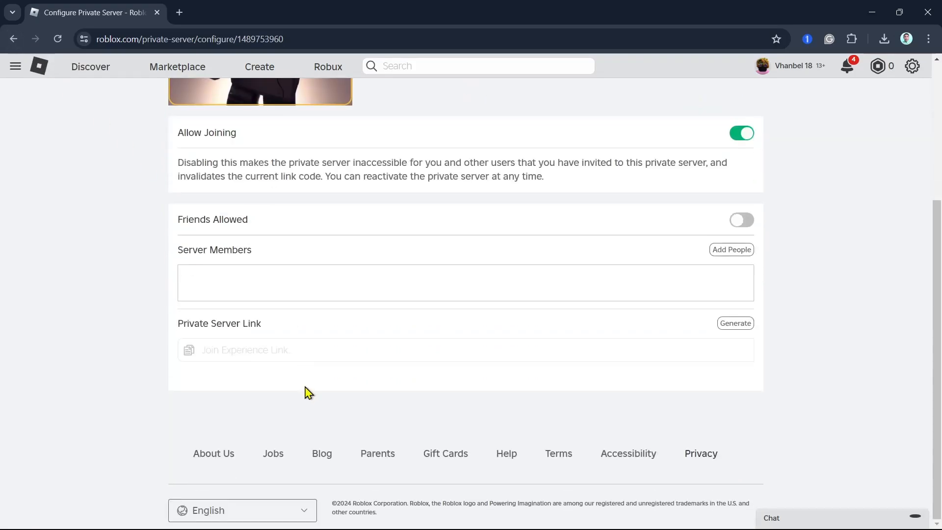
{"action": "mouse_move", "coordinate": [503, 449]}
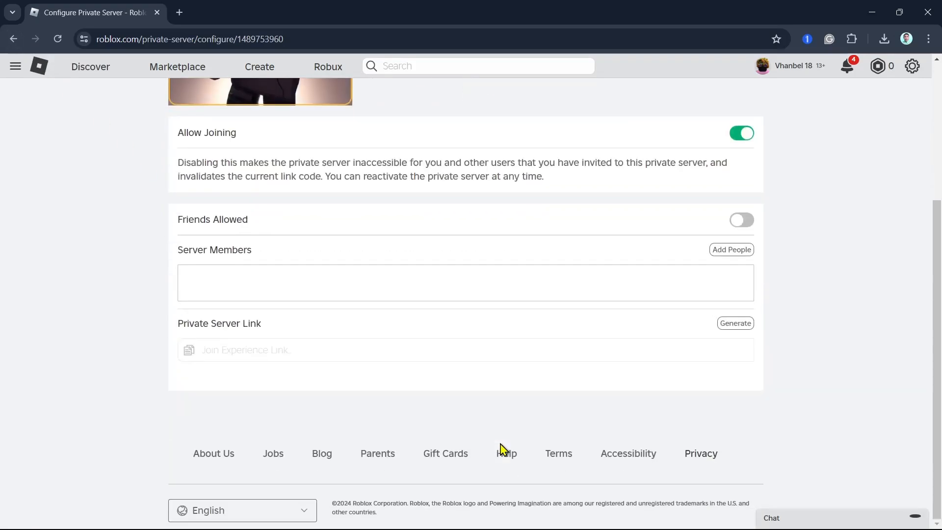
{"action": "mouse_move", "coordinate": [498, 413]}
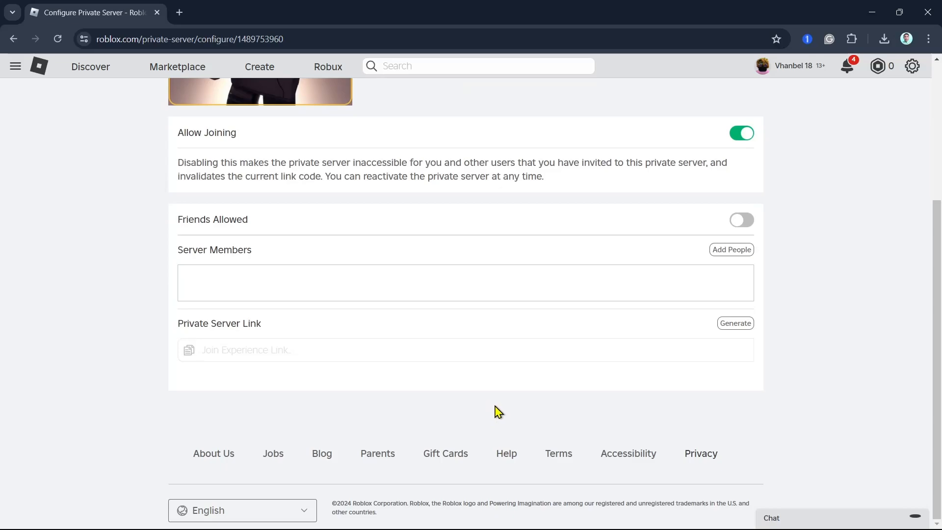
{"action": "mouse_move", "coordinate": [574, 414]}
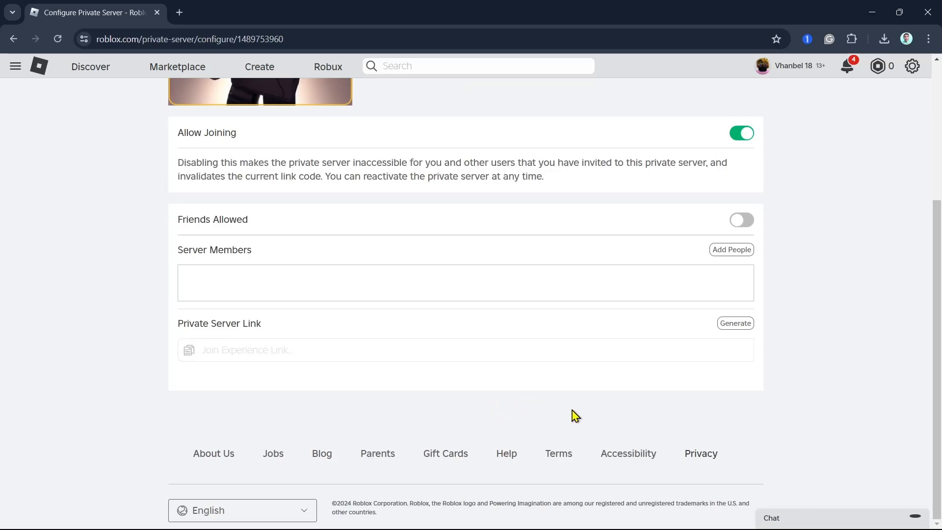
{"action": "scroll", "scroll_direction": "up", "scroll_amount": 3}
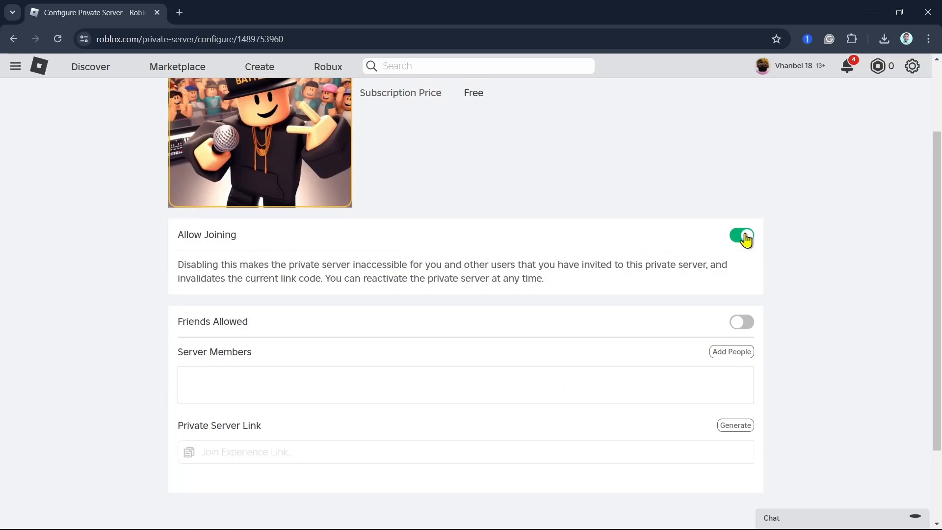
{"action": "mouse_move", "coordinate": [217, 267]}
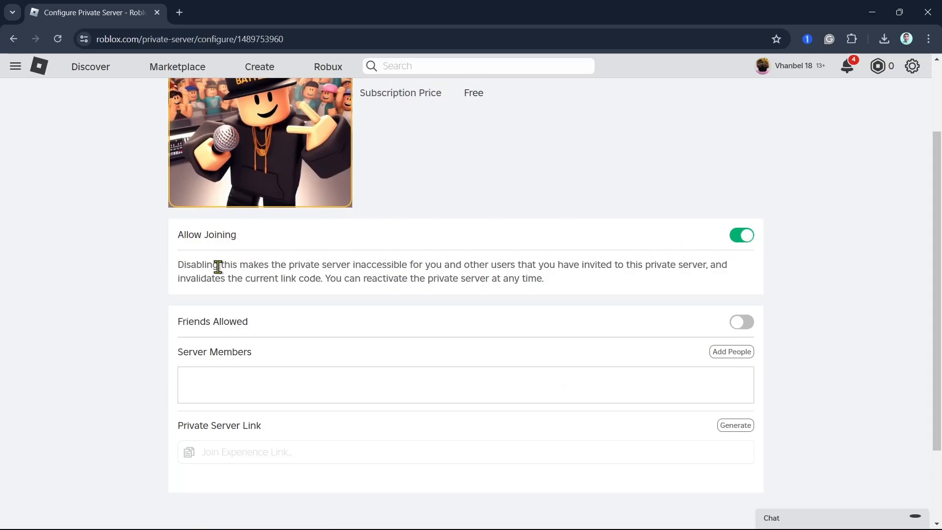
{"action": "mouse_move", "coordinate": [351, 273]}
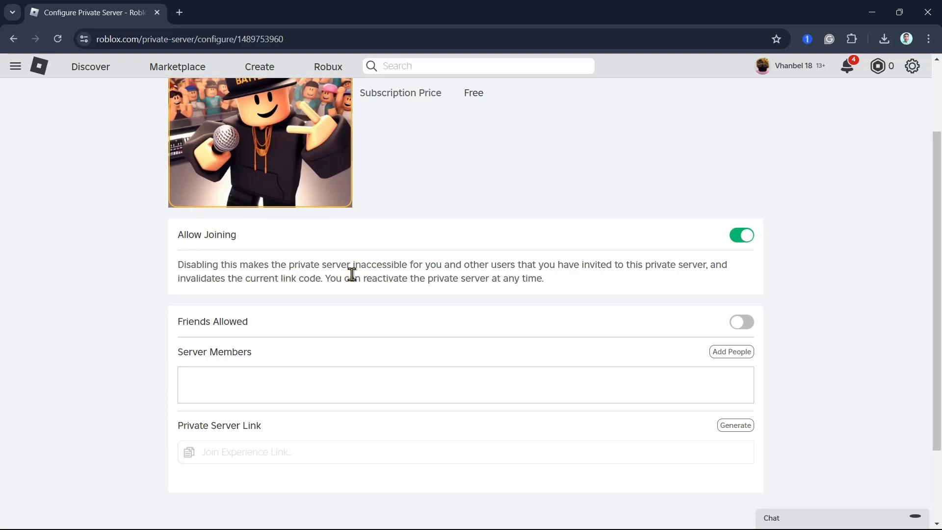
{"action": "mouse_move", "coordinate": [547, 287]}
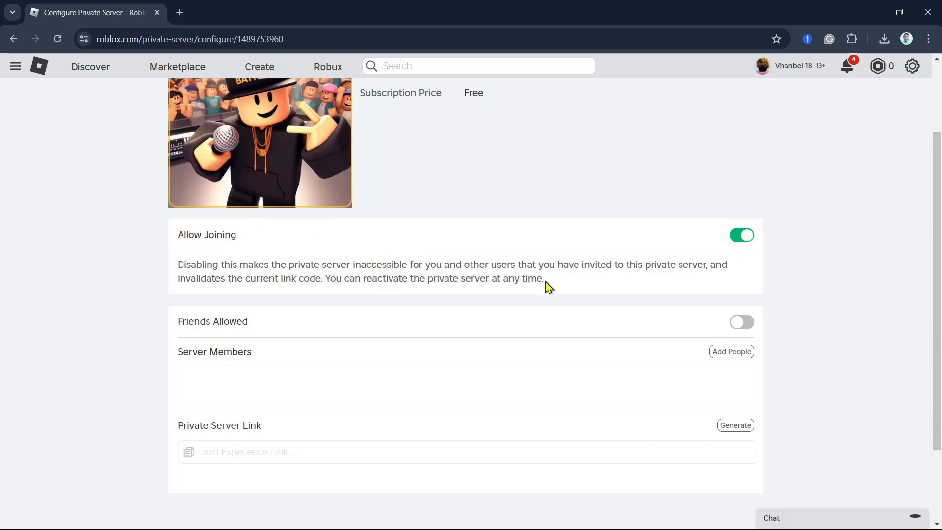
{"action": "mouse_move", "coordinate": [230, 298]}
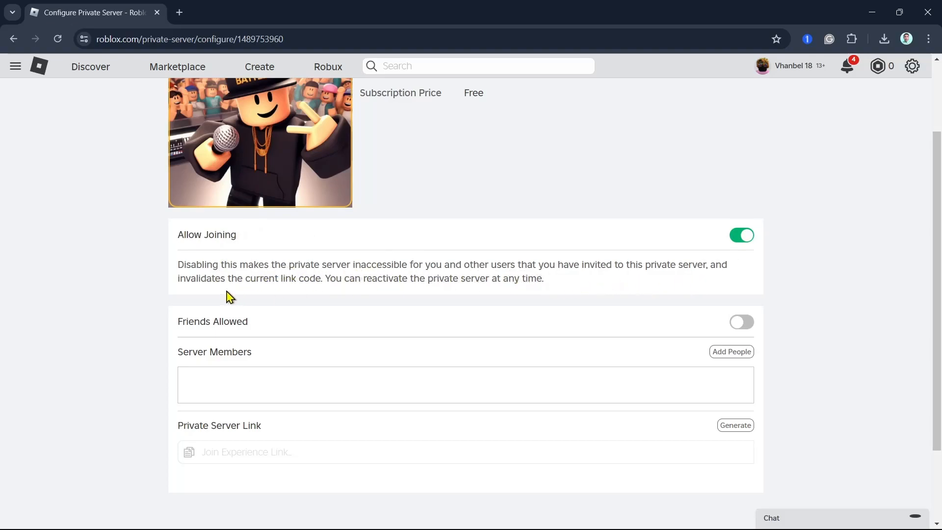
{"action": "mouse_move", "coordinate": [436, 295]}
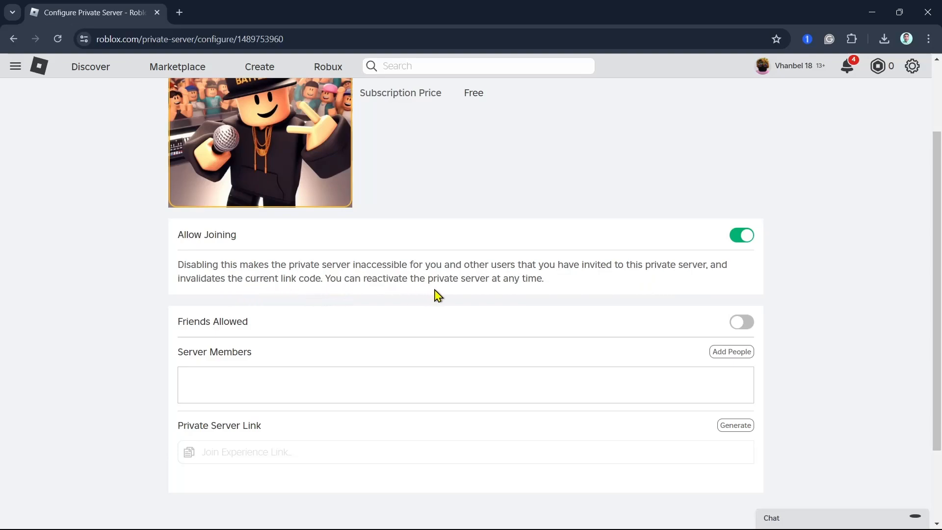
{"action": "mouse_move", "coordinate": [363, 309]}
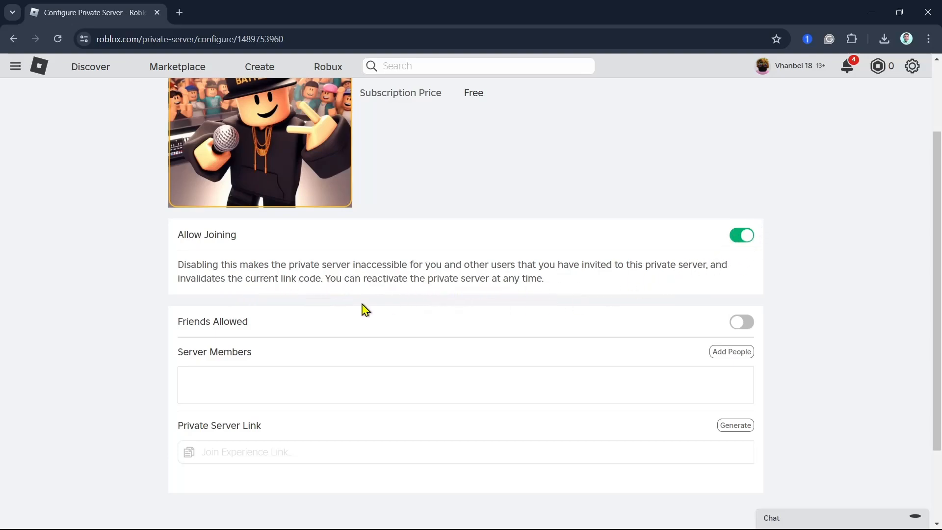
{"action": "mouse_move", "coordinate": [418, 333]}
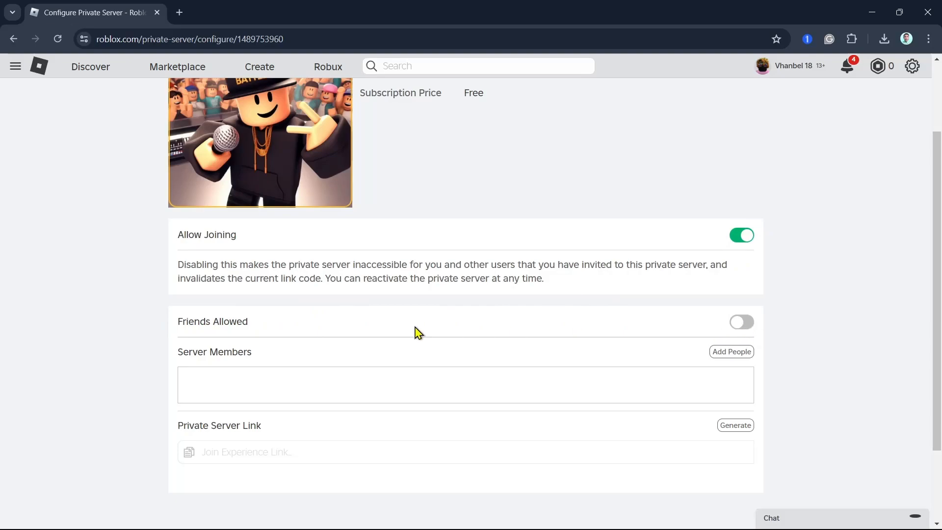
Switch Friends Allowed on, retrying after the first attempt shows an error
{"action": "left_click", "coordinate": [741, 321]}
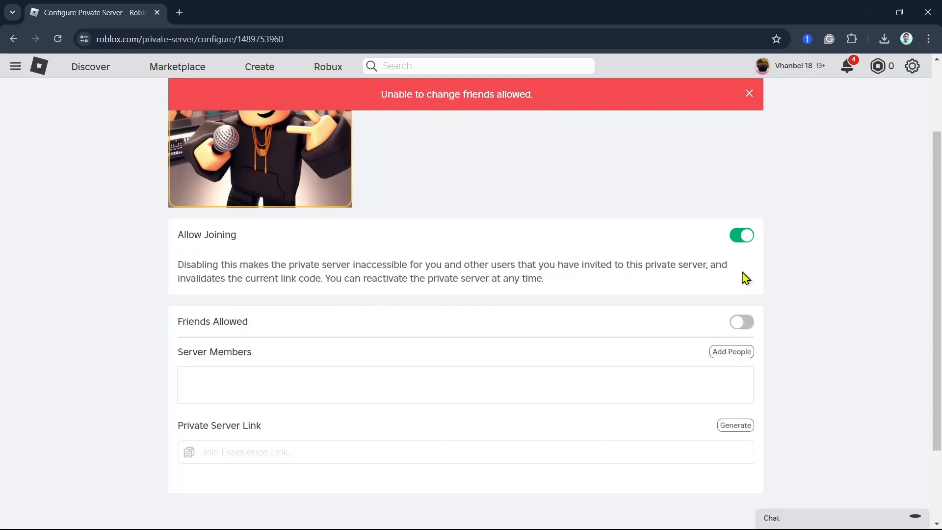
{"action": "left_click", "coordinate": [741, 322]}
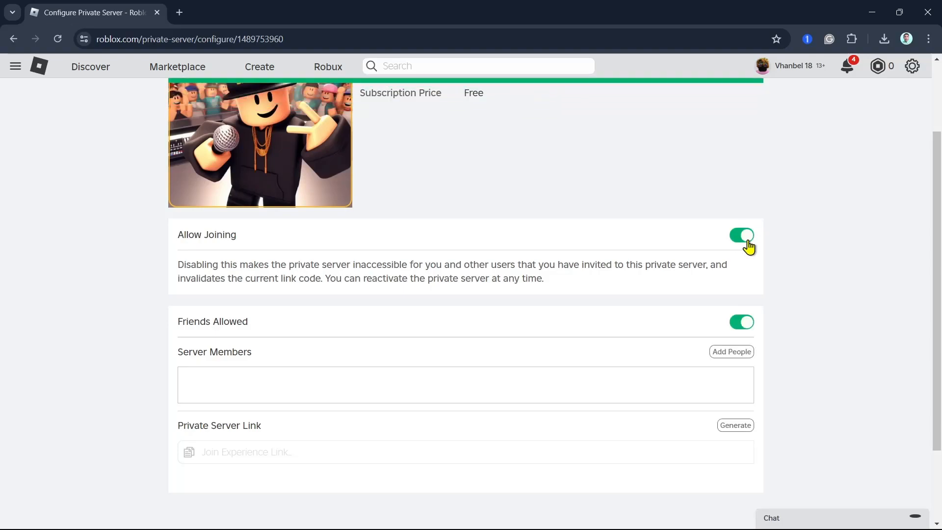
{"action": "mouse_move", "coordinate": [234, 338]}
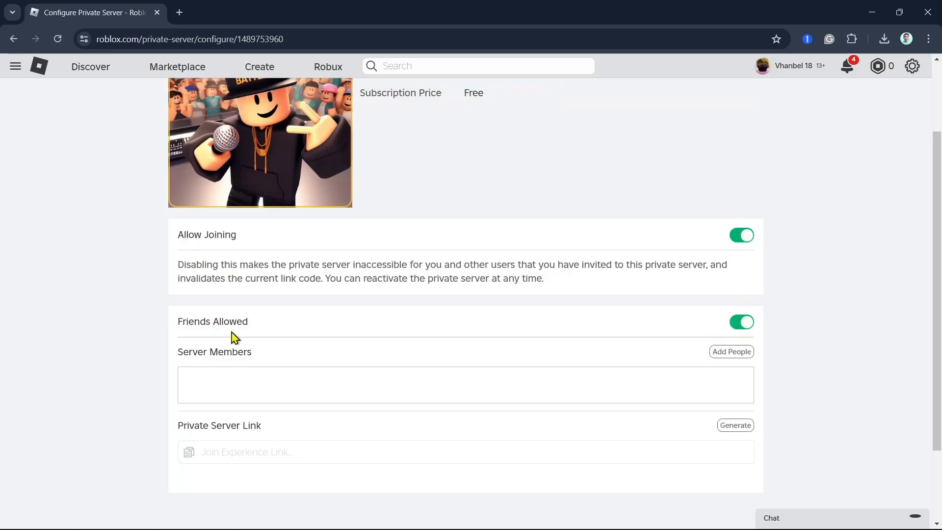
{"action": "mouse_move", "coordinate": [606, 339]}
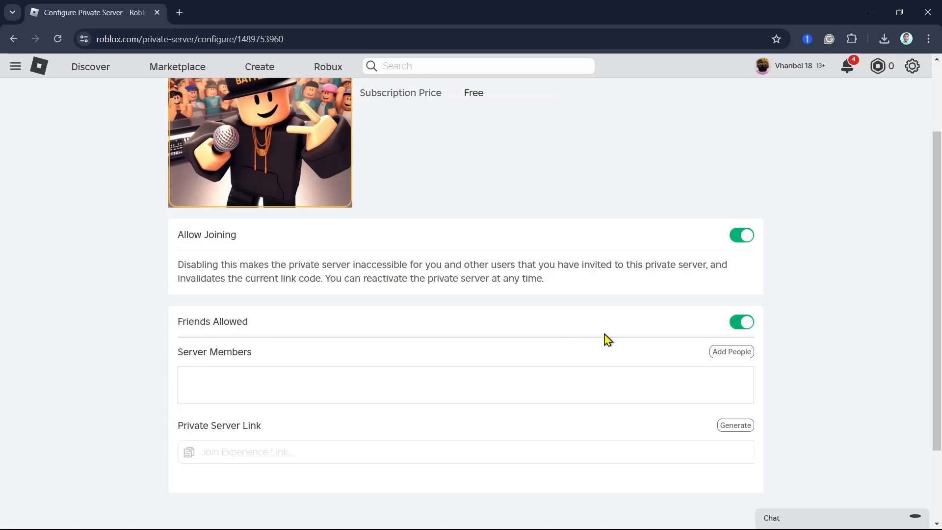
{"action": "mouse_move", "coordinate": [632, 390]}
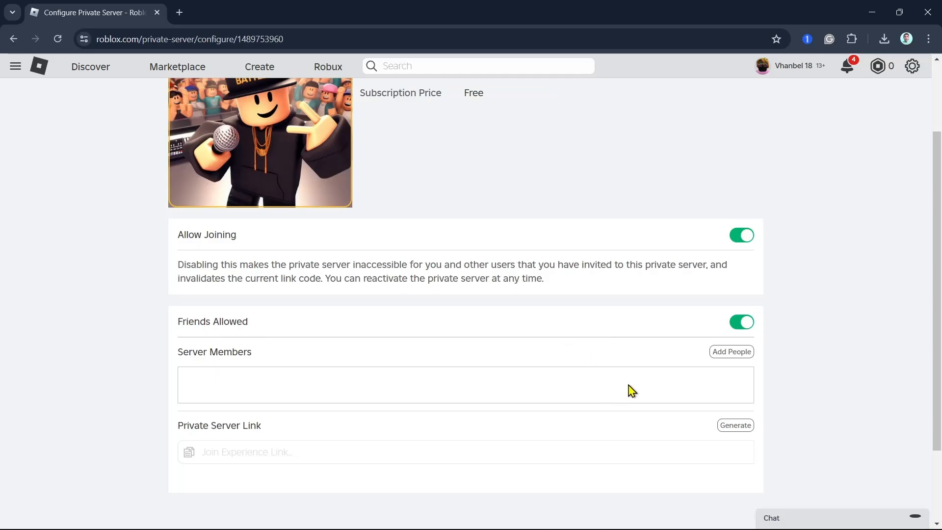
{"action": "left_click", "coordinate": [731, 352]}
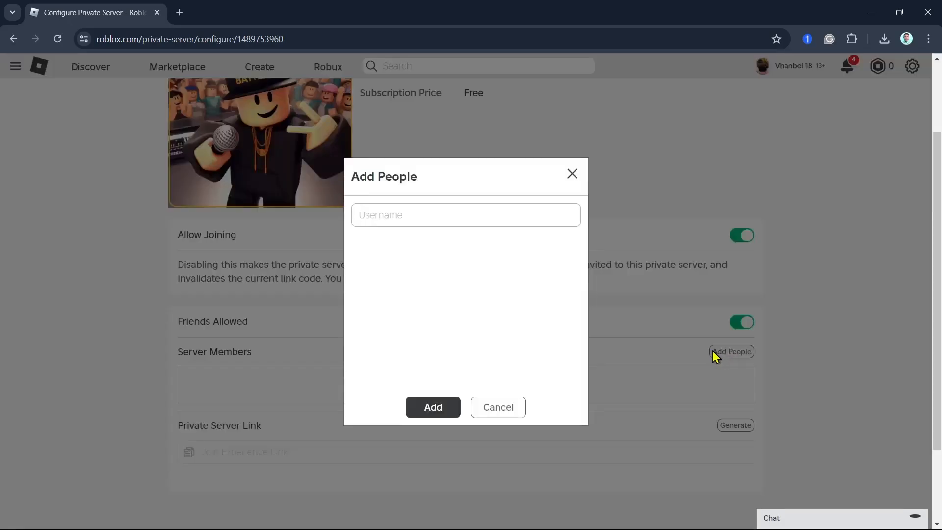
{"action": "type", "text": "v"}
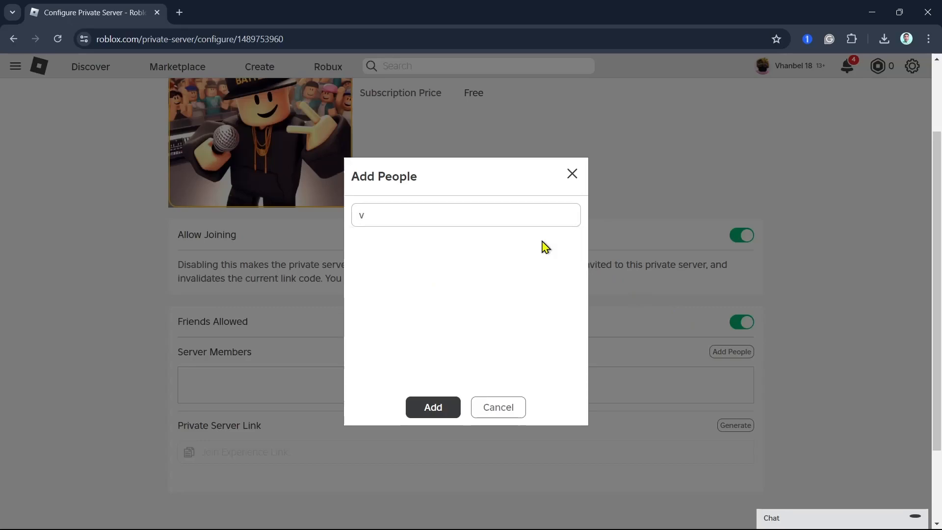
{"action": "type", "text": "ha"}
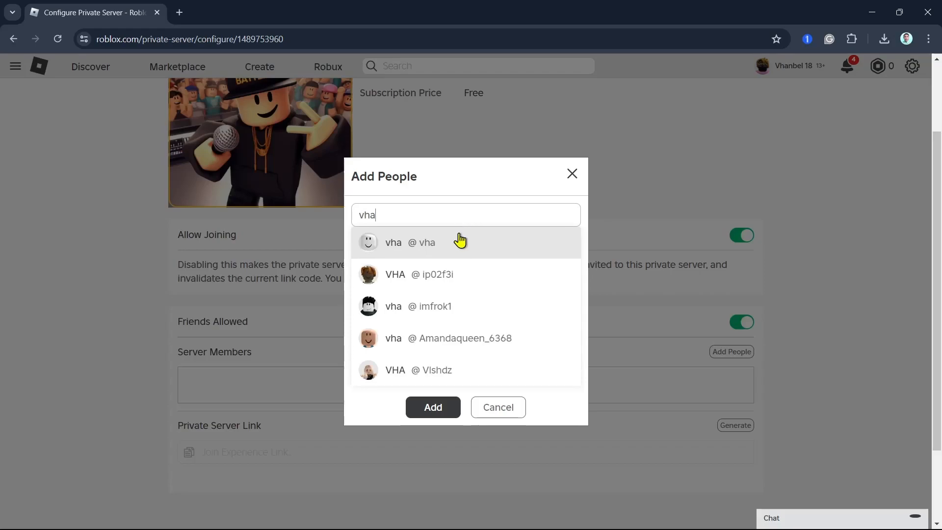
{"action": "left_click", "coordinate": [409, 242]}
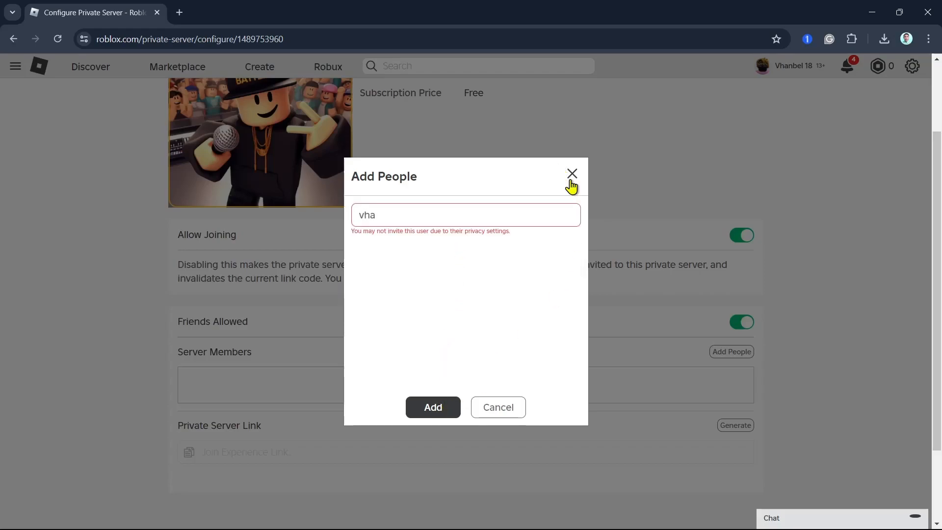
{"action": "left_click", "coordinate": [571, 174]}
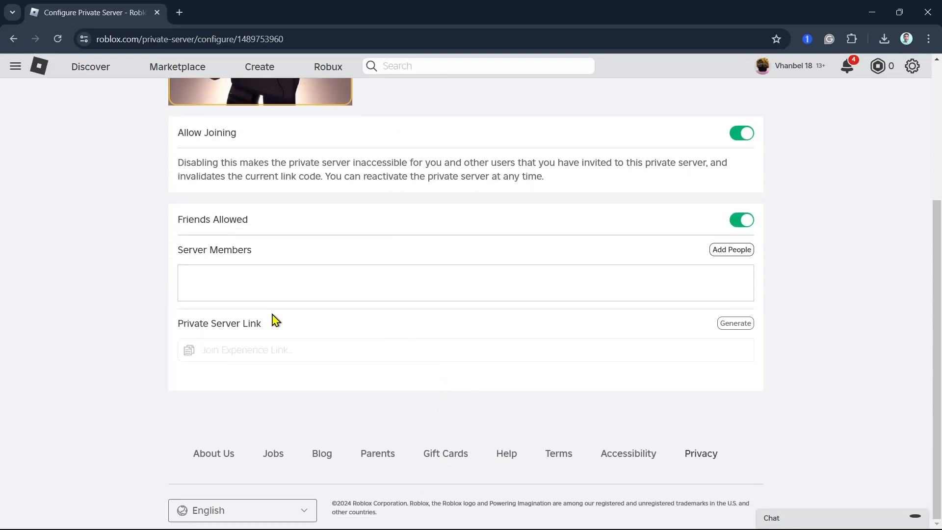
{"action": "mouse_move", "coordinate": [740, 339]}
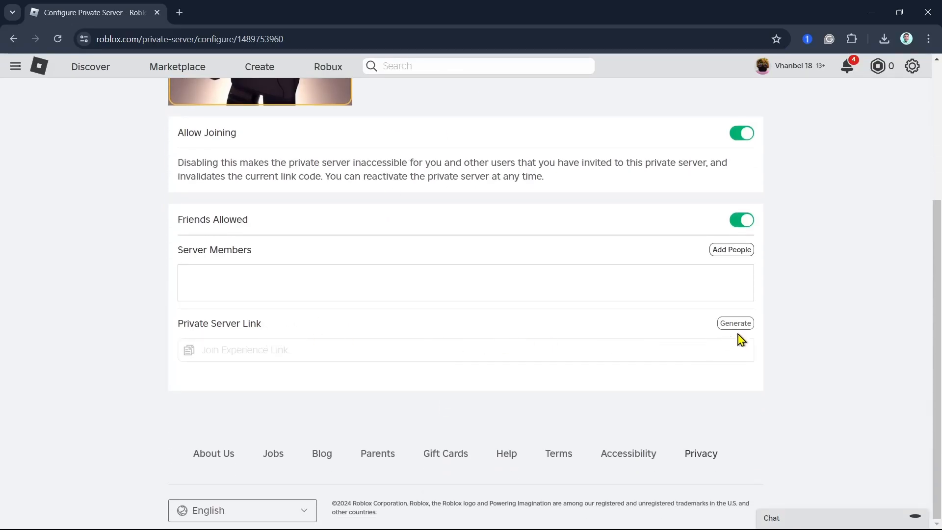
Generate a Private Server Link and copy it
{"action": "left_click", "coordinate": [735, 323]}
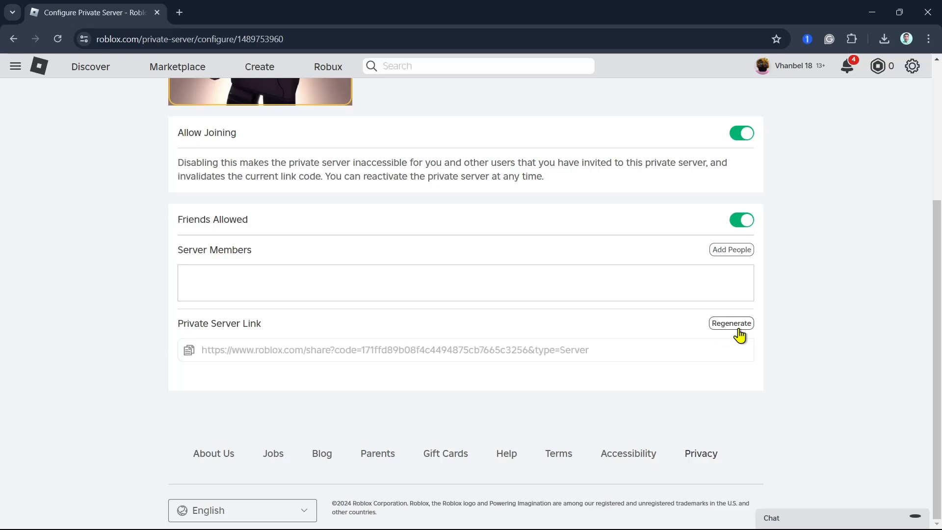
{"action": "left_click", "coordinate": [731, 323]}
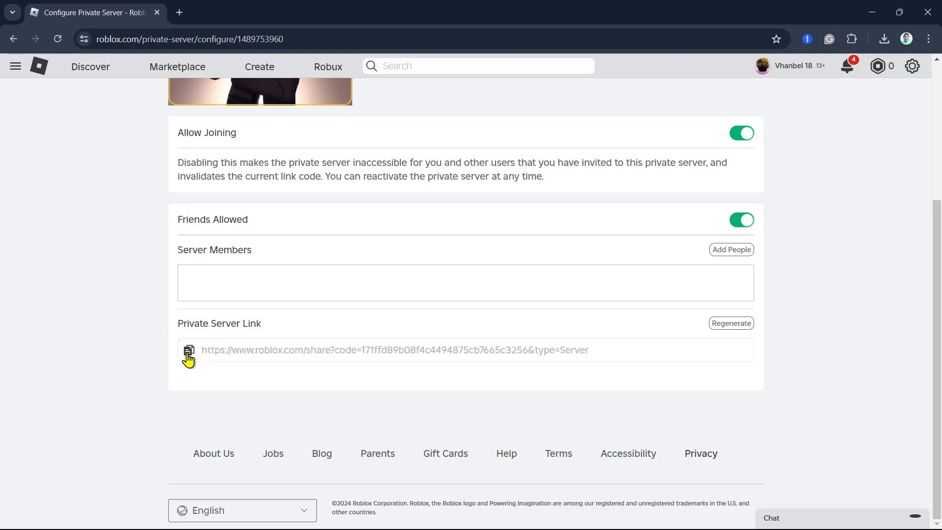
{"action": "left_click", "coordinate": [189, 353]}
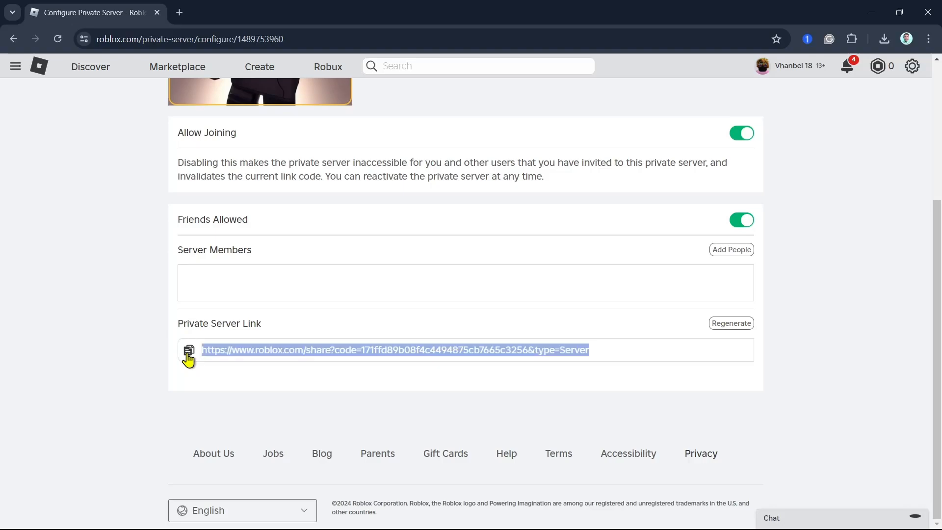
{"action": "mouse_move", "coordinate": [714, 402]}
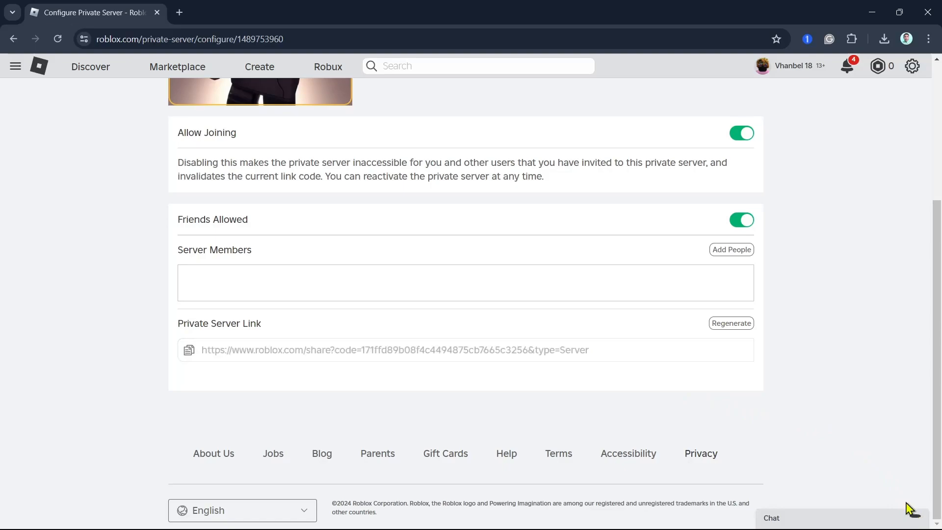
{"action": "mouse_move", "coordinate": [913, 520]}
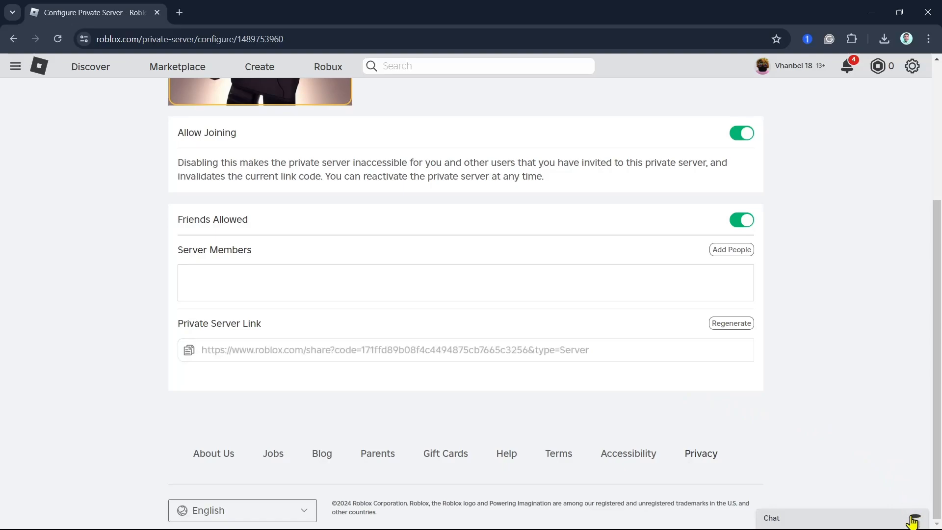
{"action": "mouse_move", "coordinate": [831, 520]}
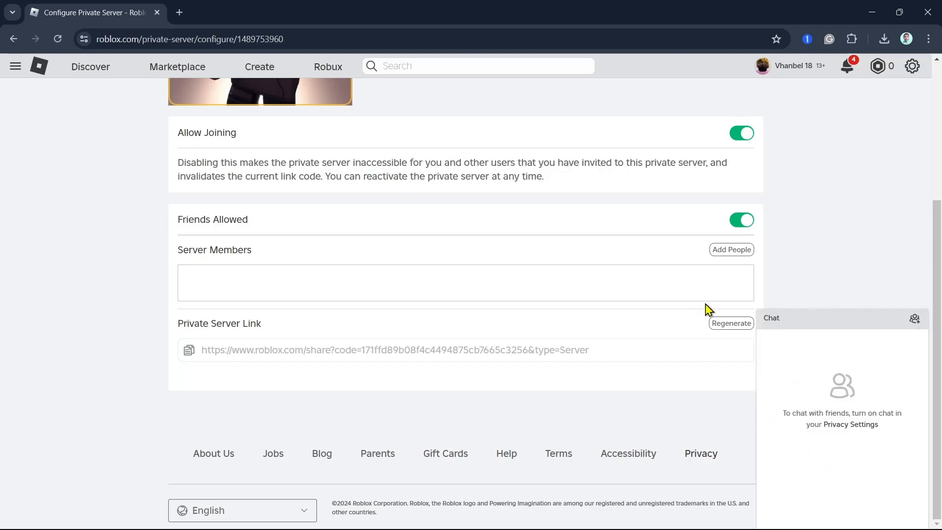
{"action": "mouse_move", "coordinate": [276, 348]}
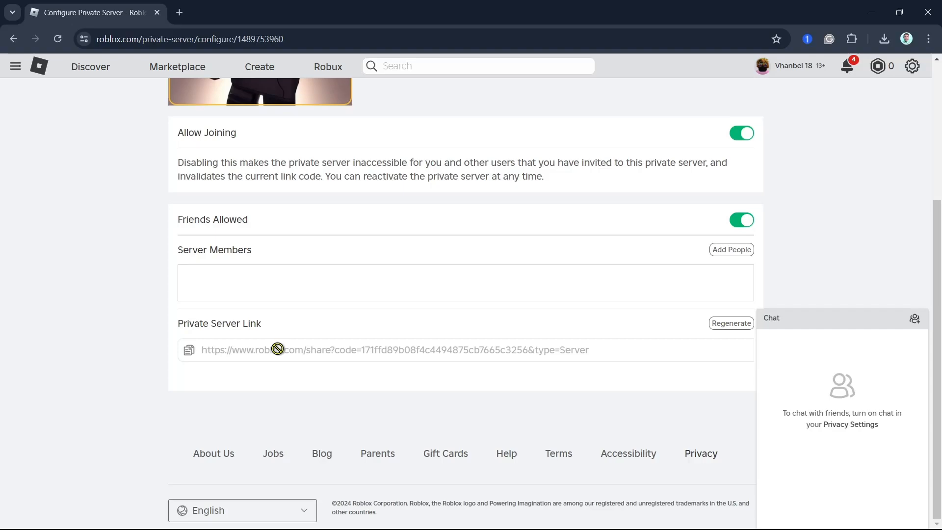
Scroll back to the top of the private server configuration page
{"action": "scroll", "scroll_direction": "up", "scroll_amount": 3}
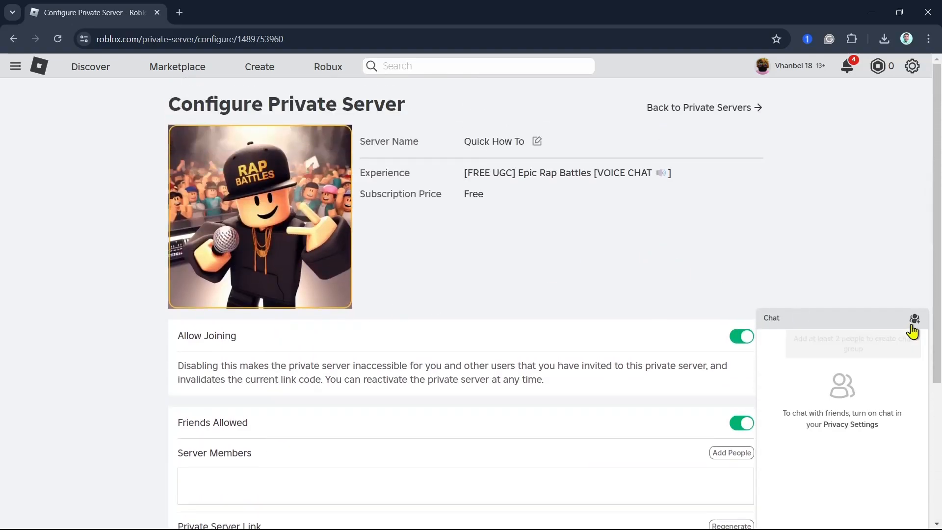